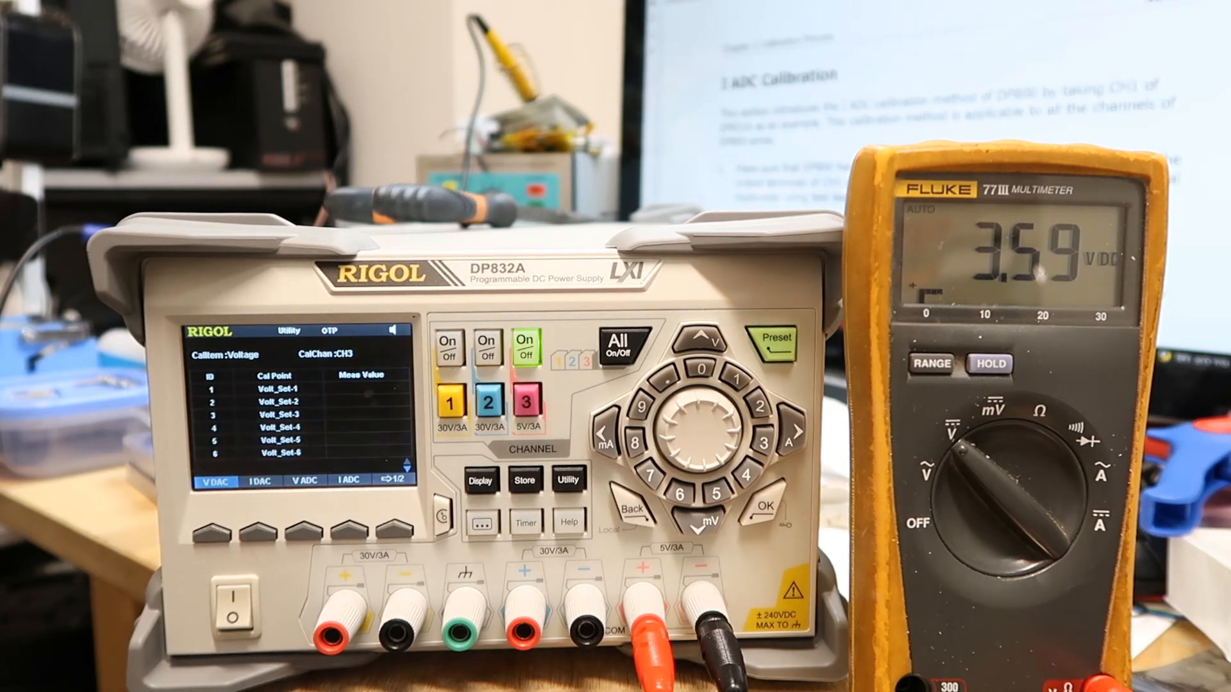
Power-cycle the DP832A and let it boot to the main three-channel display
click(234, 597)
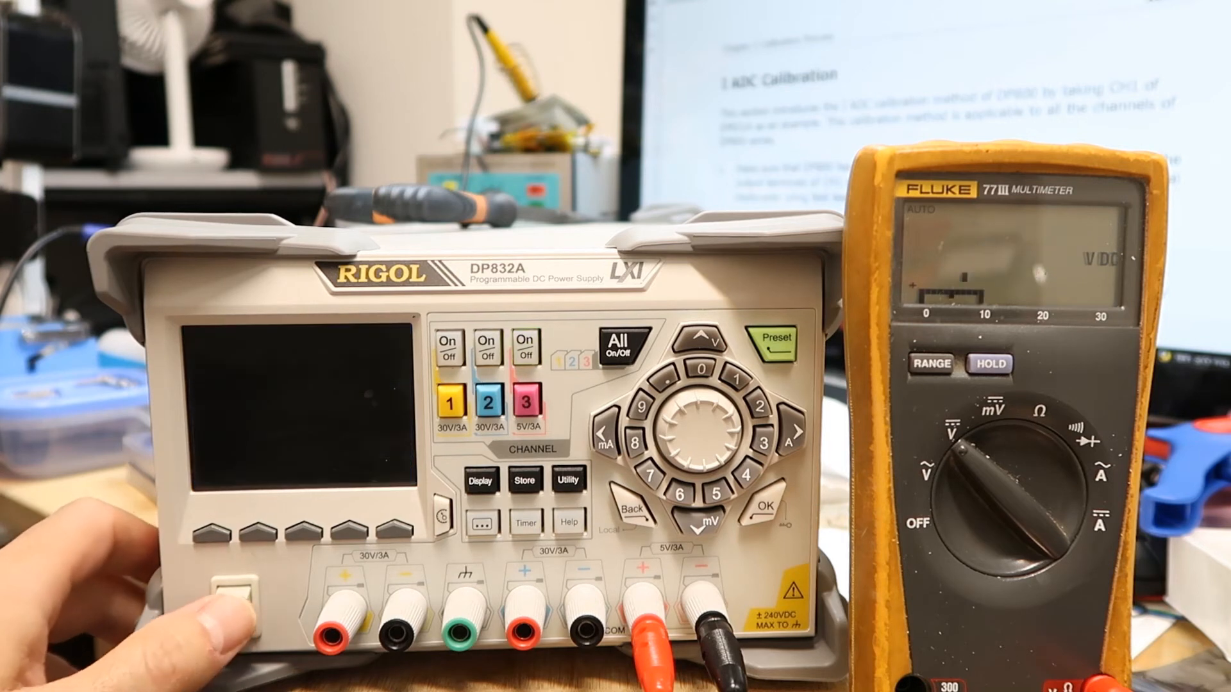
click(232, 601)
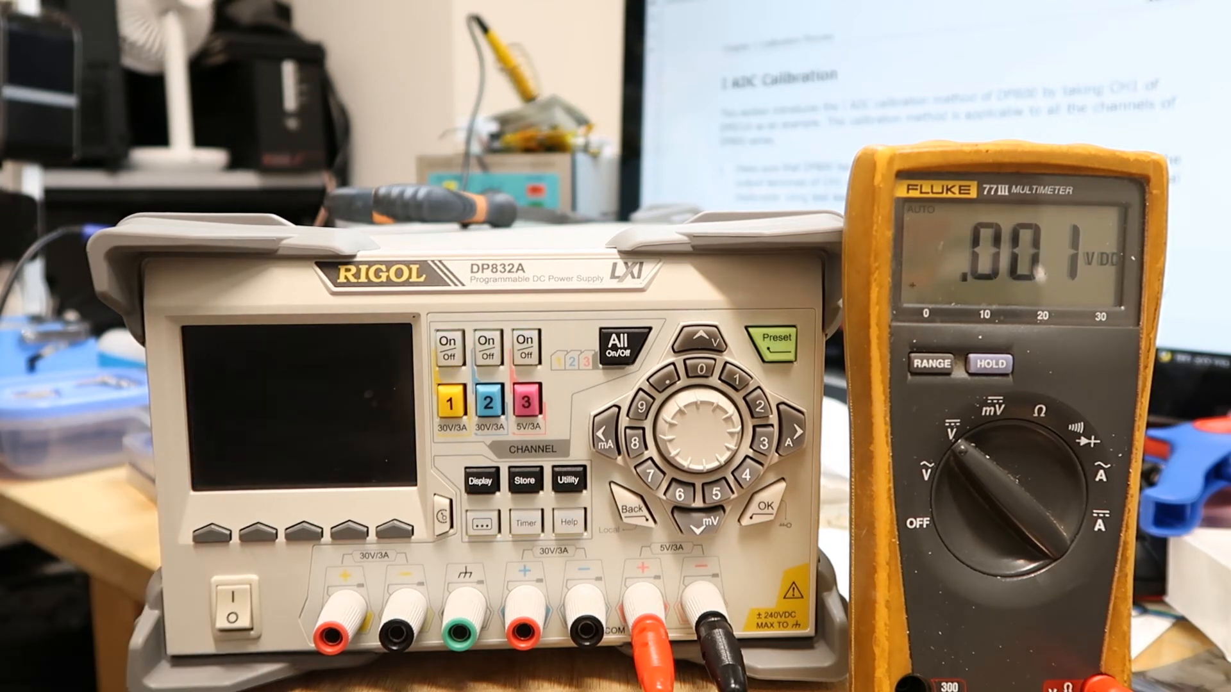
click(232, 597)
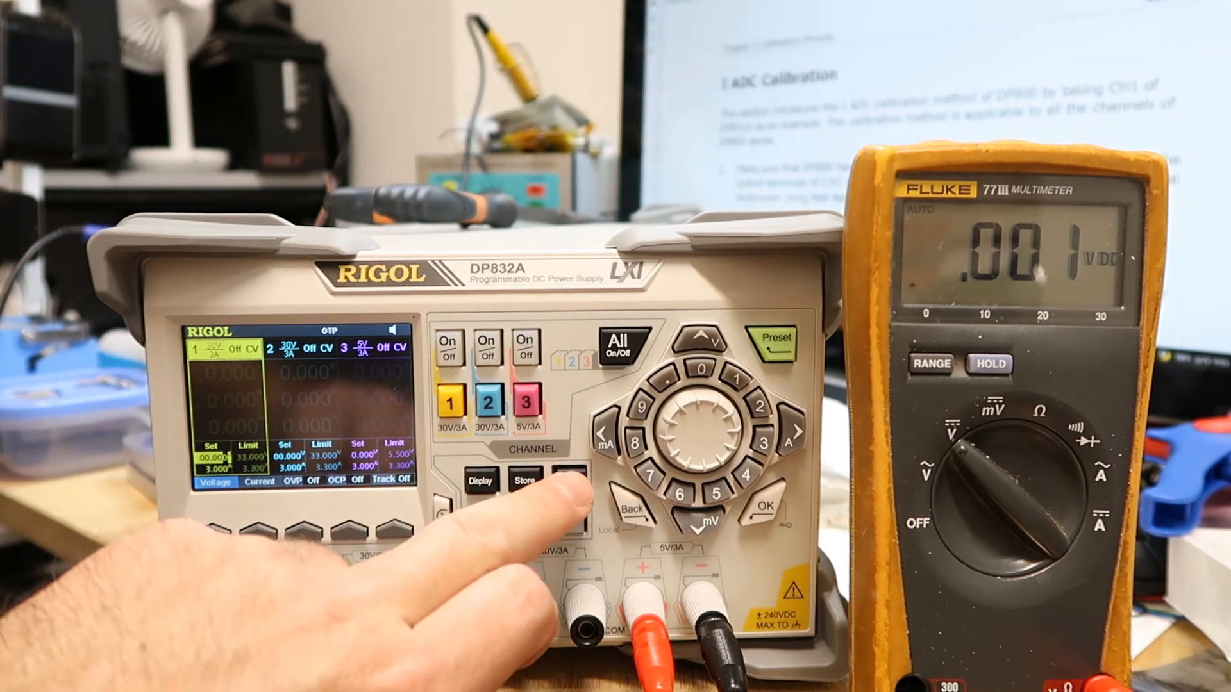
Enter calibration from Utility with CH1 on and show the V DAC/I DAC/V ADC/I ADC items
click(568, 479)
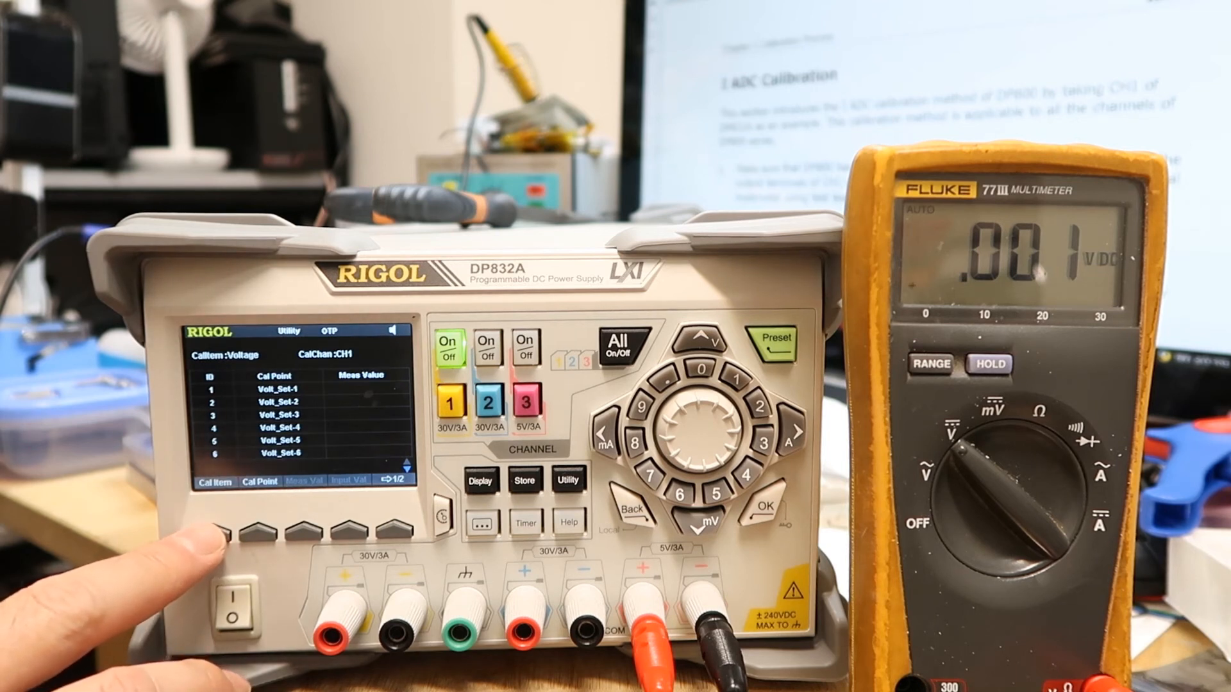
click(235, 535)
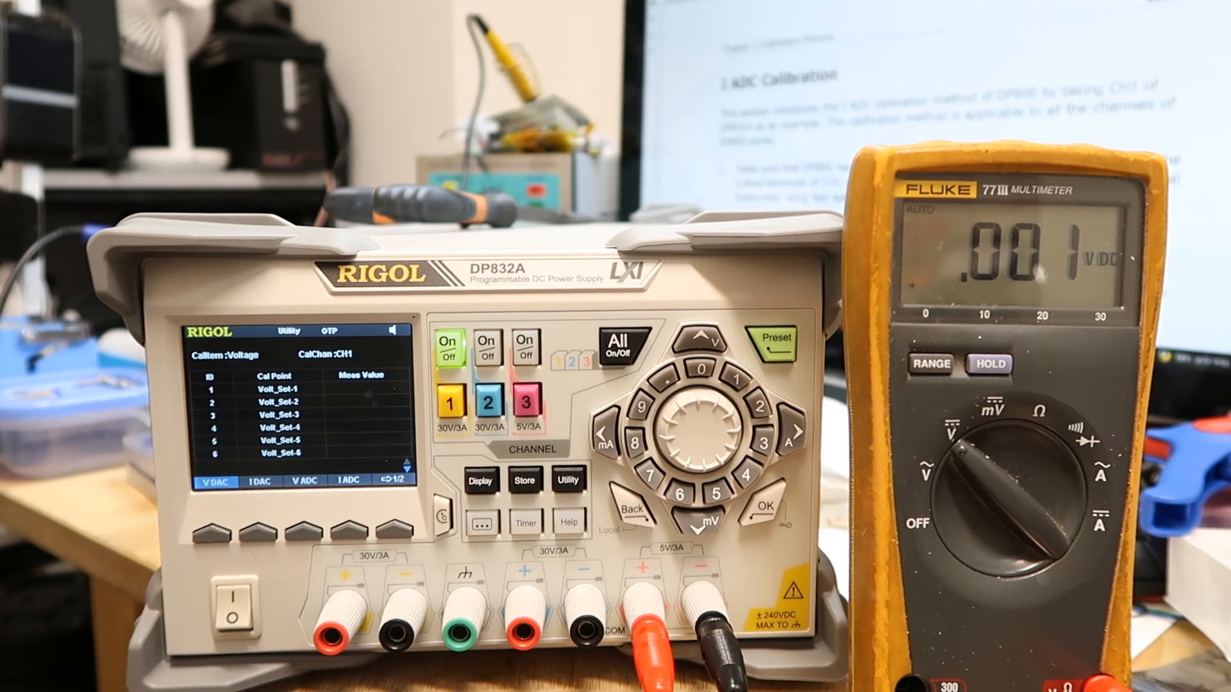